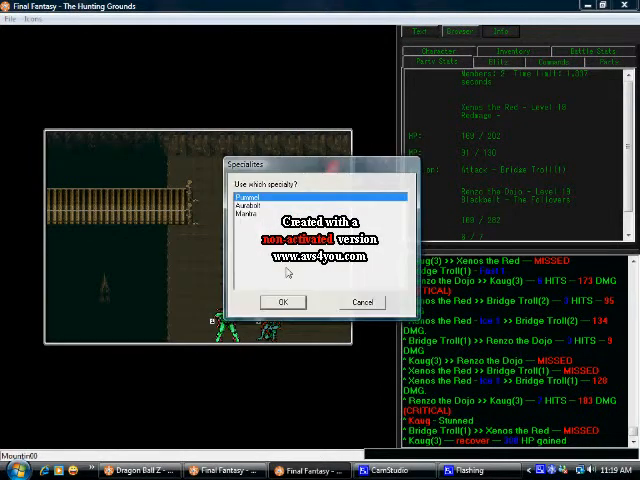
Confirm the Pummel specialty and pick an enemy target to strike.
click(283, 302)
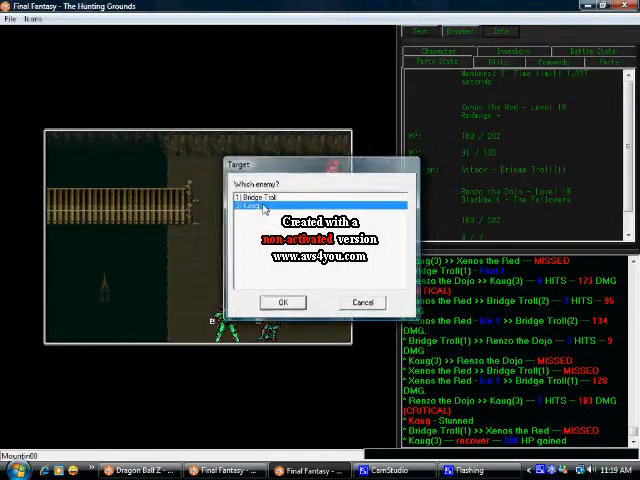
click(283, 302)
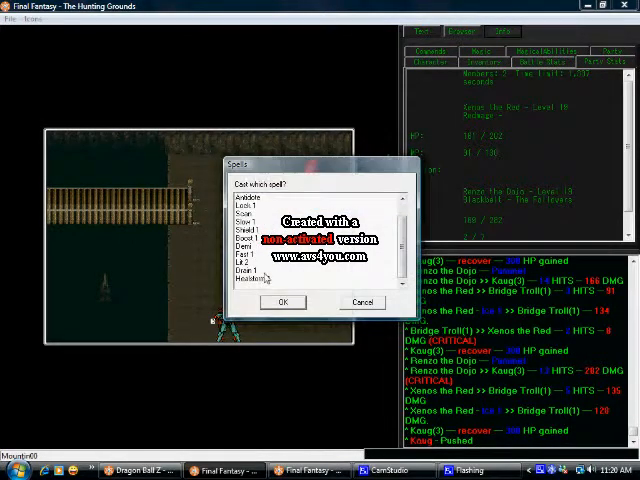
Cast a spell from the Spells dialog and let the rounds against Kaug resolve.
click(282, 302)
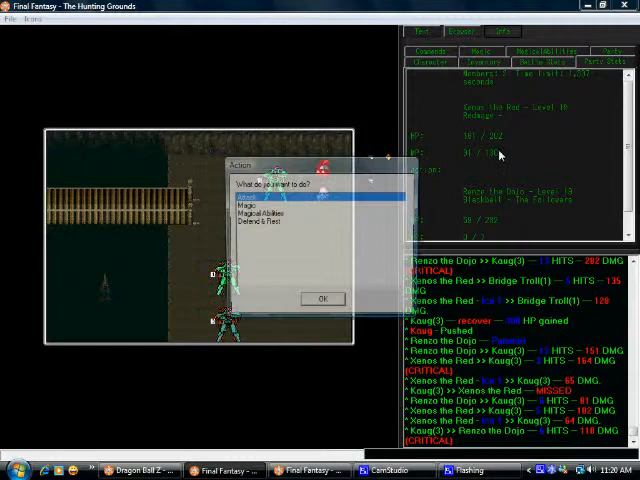
Select Defend & Rest for a party member and let the trolls' round play out.
click(245, 191)
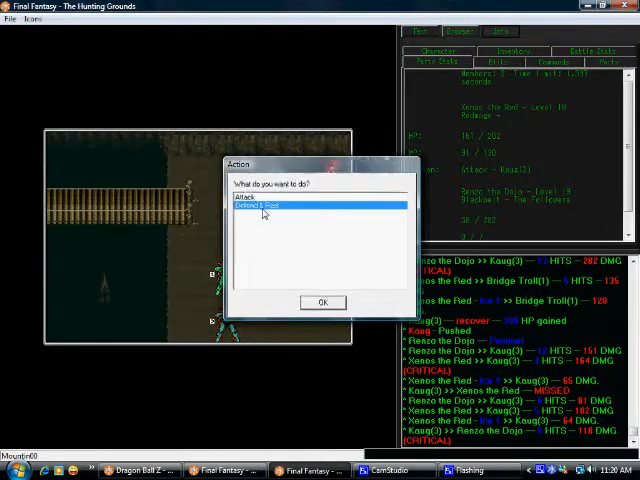
click(322, 302)
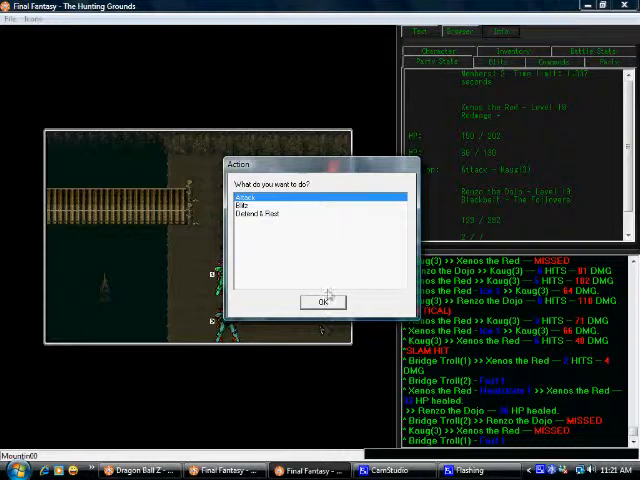
Attack 3) Kaug, stunning him, and confirm the following action.
click(322, 301)
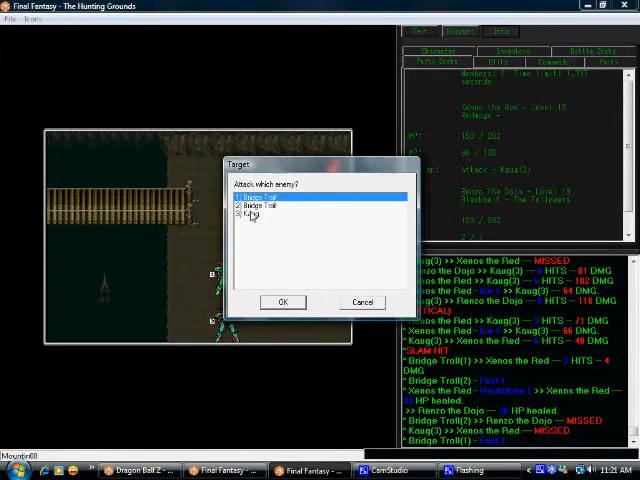
click(283, 302)
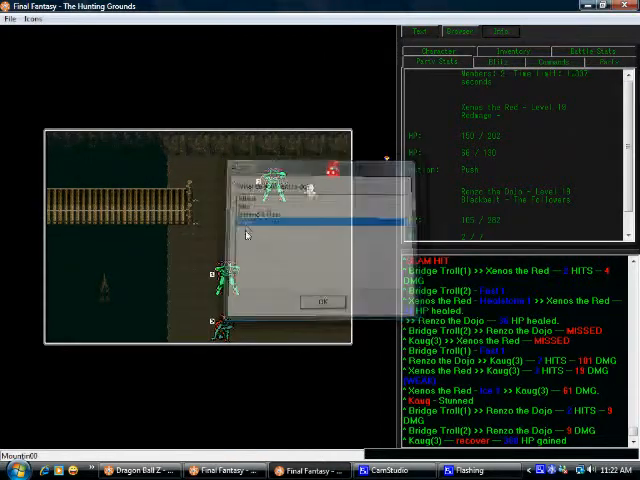
click(321, 301)
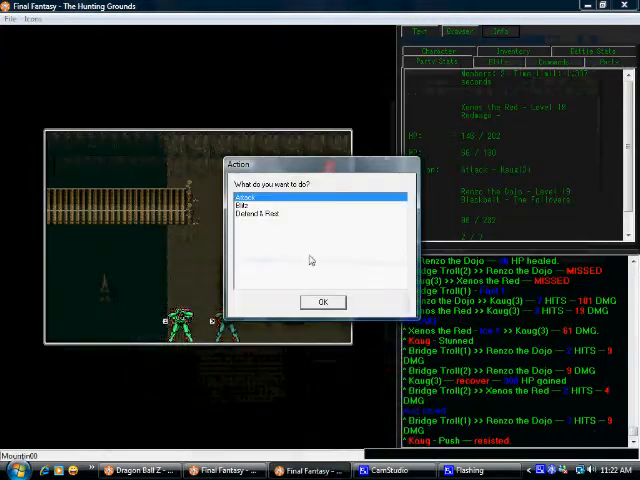
Keep attacking until Kaug takes a 228-damage mortal wound, reaching target selection.
click(322, 302)
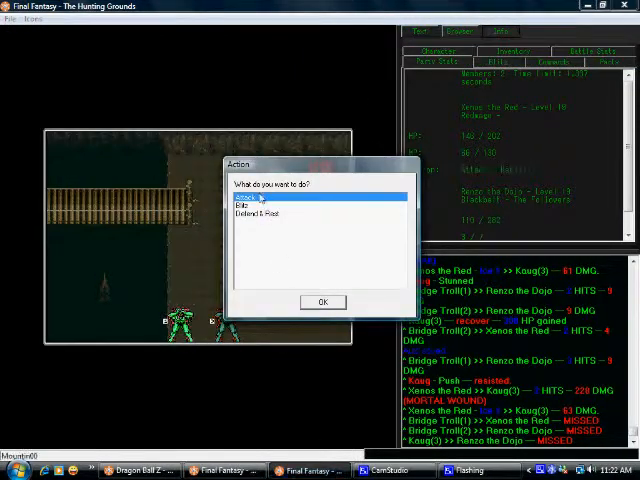
click(322, 301)
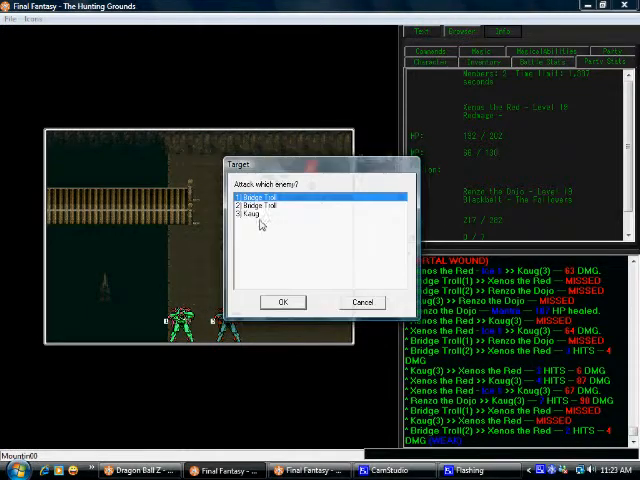
Target Kaug and confirm the attack, dealing him more damage.
click(362, 302)
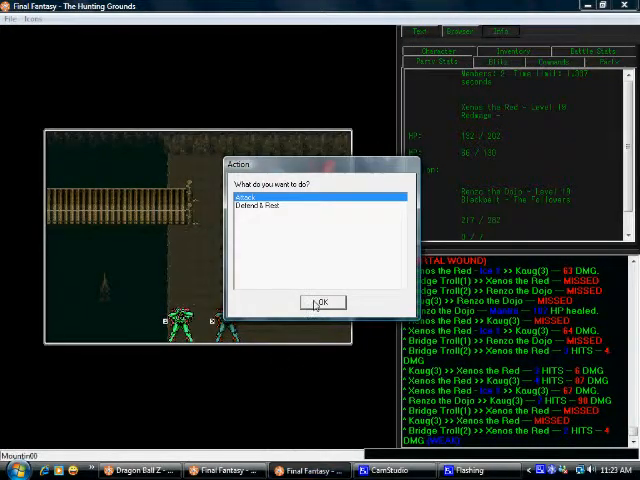
click(322, 302)
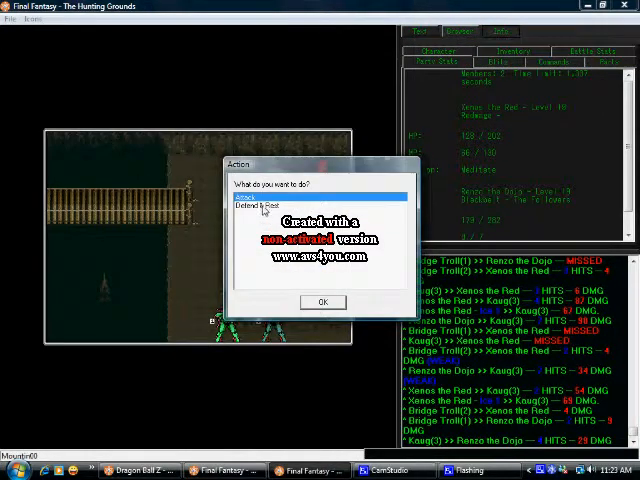
Choose Meditate and Magical Abilities so Xenos drains Bridge Troll(1) for 60.
click(322, 302)
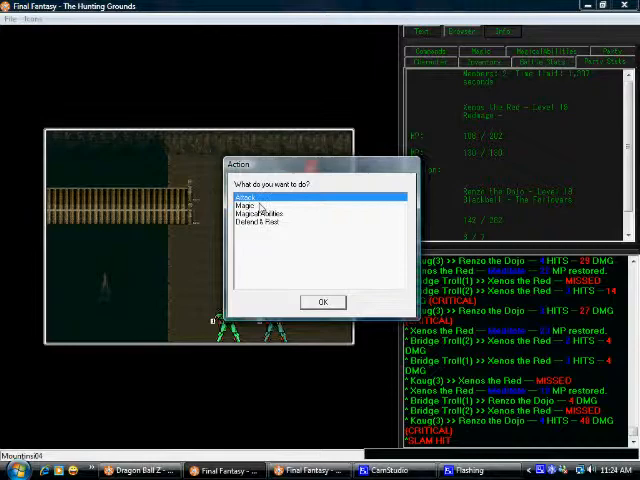
click(240, 206)
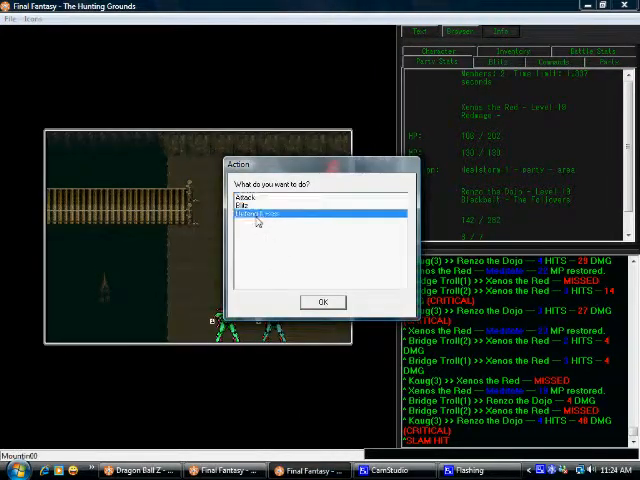
click(322, 301)
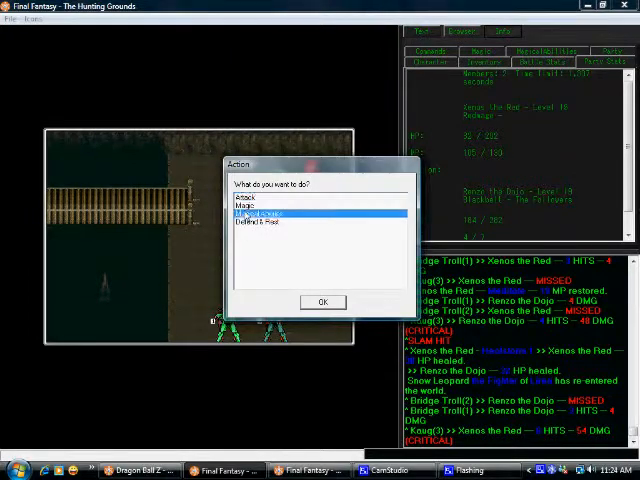
click(244, 203)
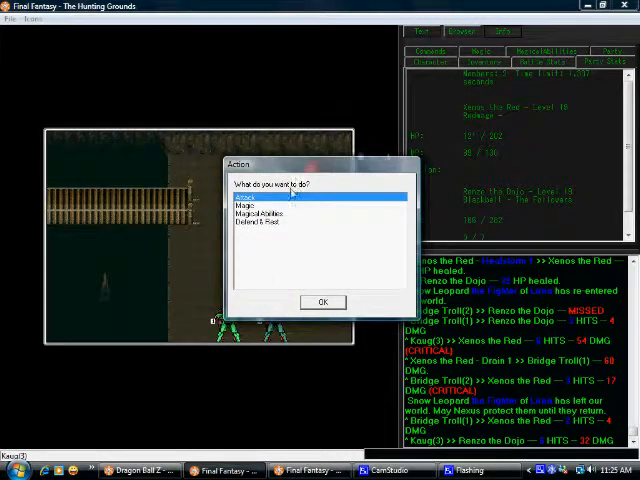
Choose Attack or Meditate per character until Xenos regains full MP.
click(243, 207)
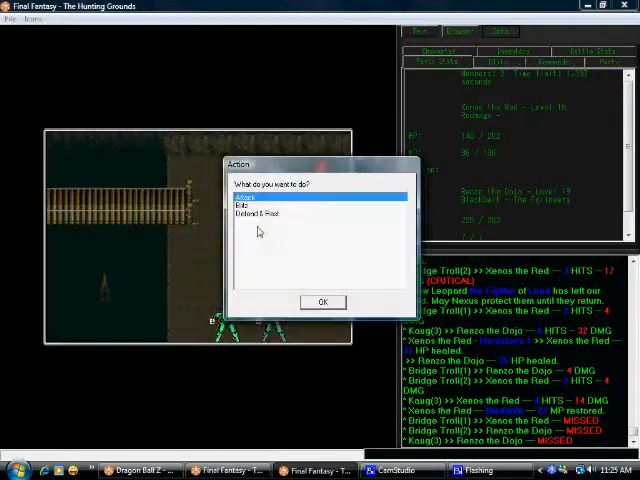
click(322, 302)
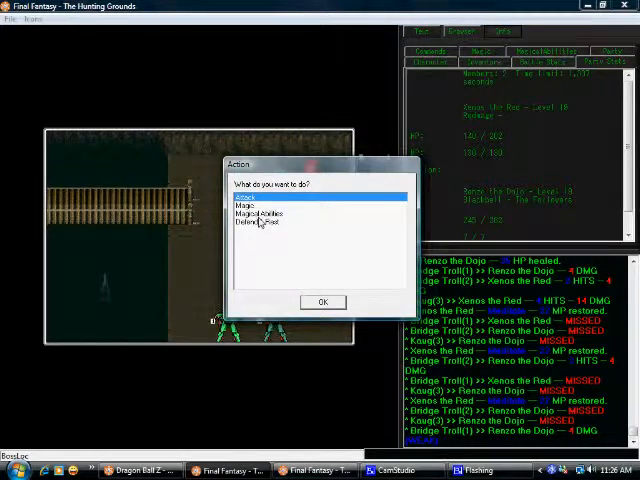
Pick healing magic and attacks, restoring Xenos and Renzo toward full HP.
click(241, 204)
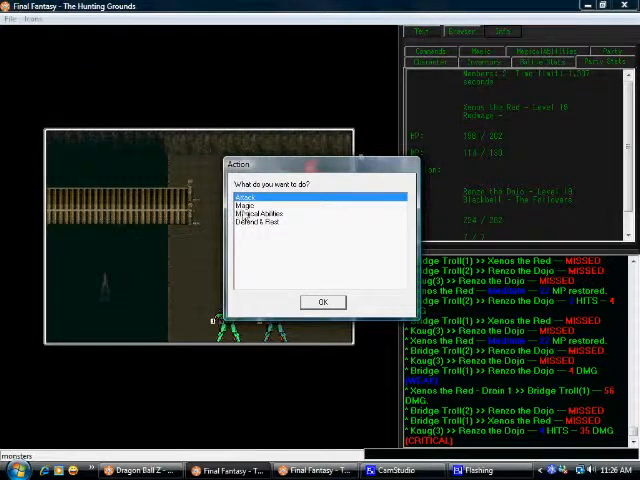
click(270, 216)
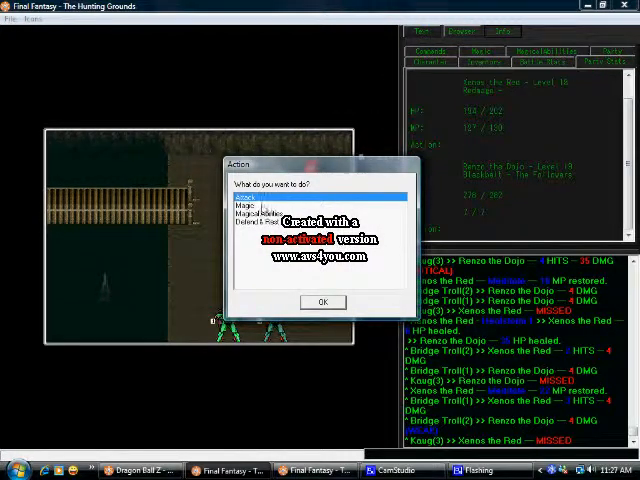
Attack Bridge Troll(1) with Xenos for 115 damage.
click(244, 195)
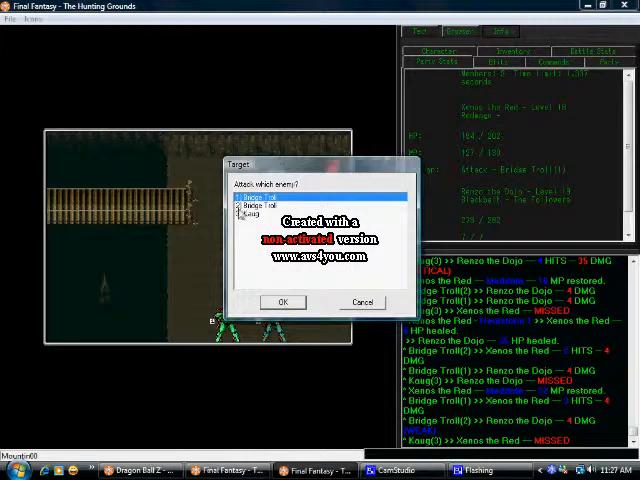
click(283, 302)
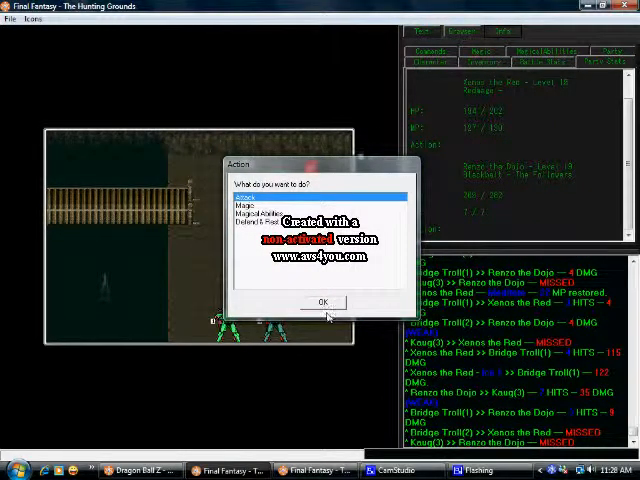
Finish Renzo's 37-damage attack round, then order the heroes to attack Kaug(3).
click(323, 302)
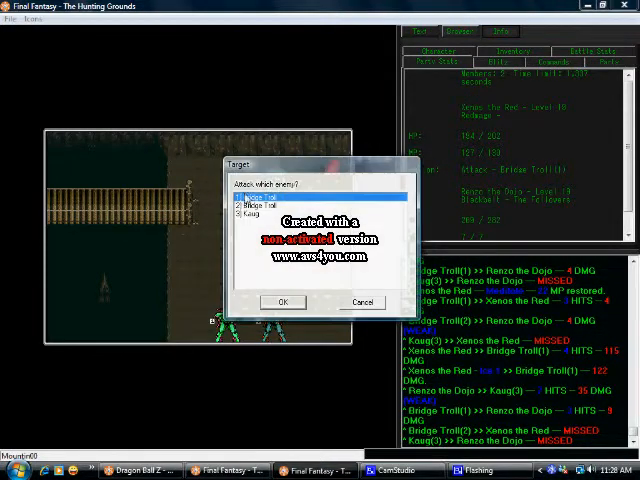
click(282, 302)
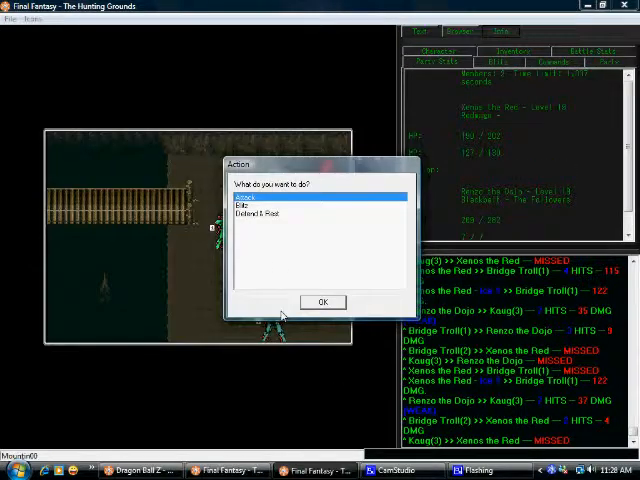
click(245, 196)
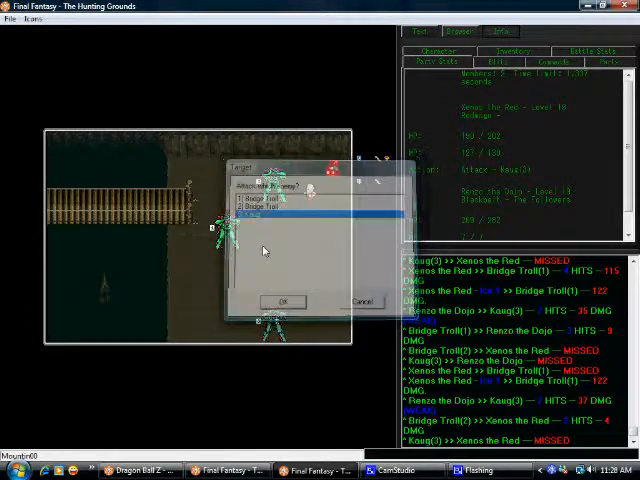
click(283, 301)
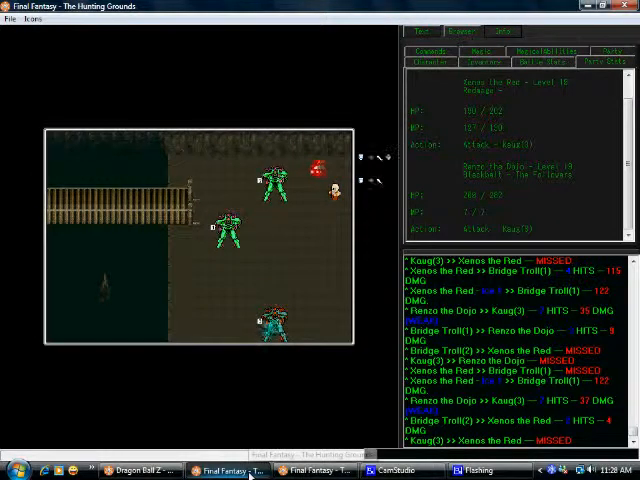